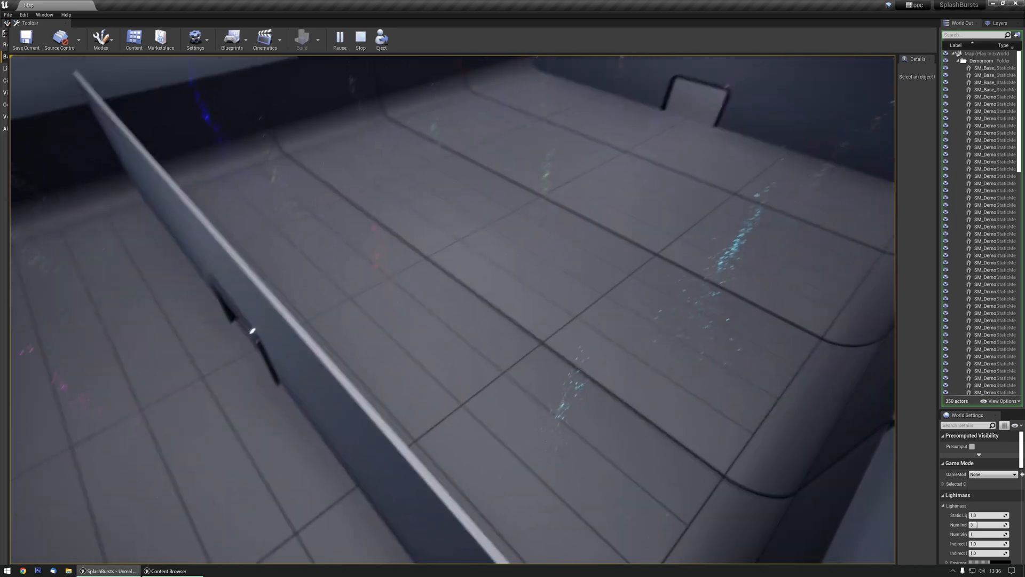
Step: Stop the running play session to return to the level editor
click(360, 39)
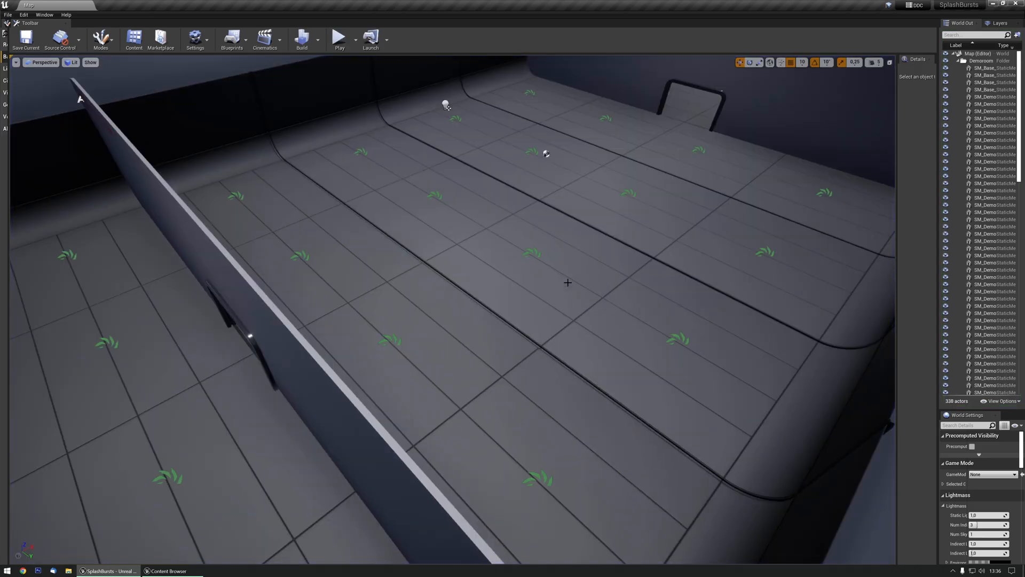
mouse_move(562, 288)
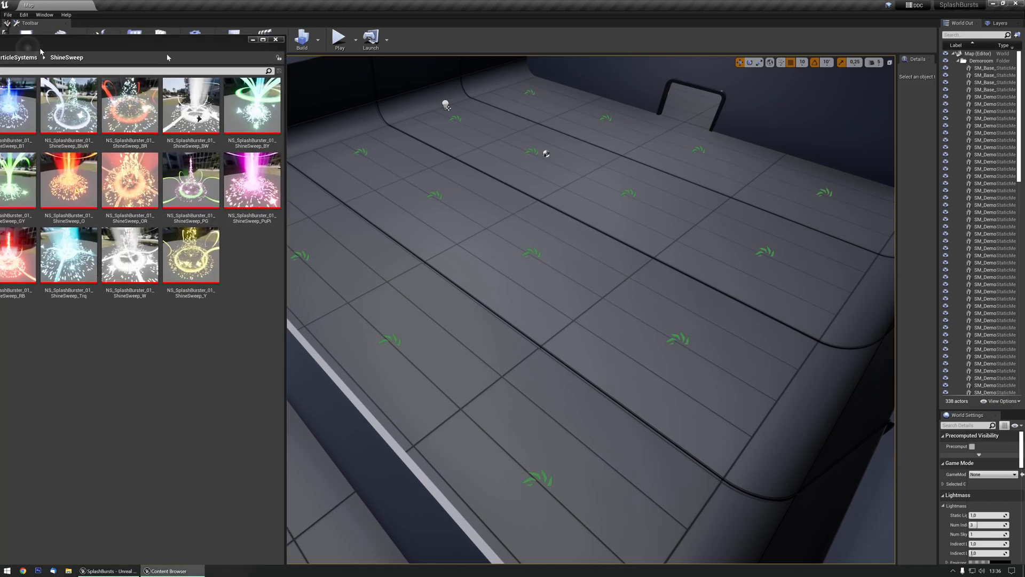
mouse_move(129, 91)
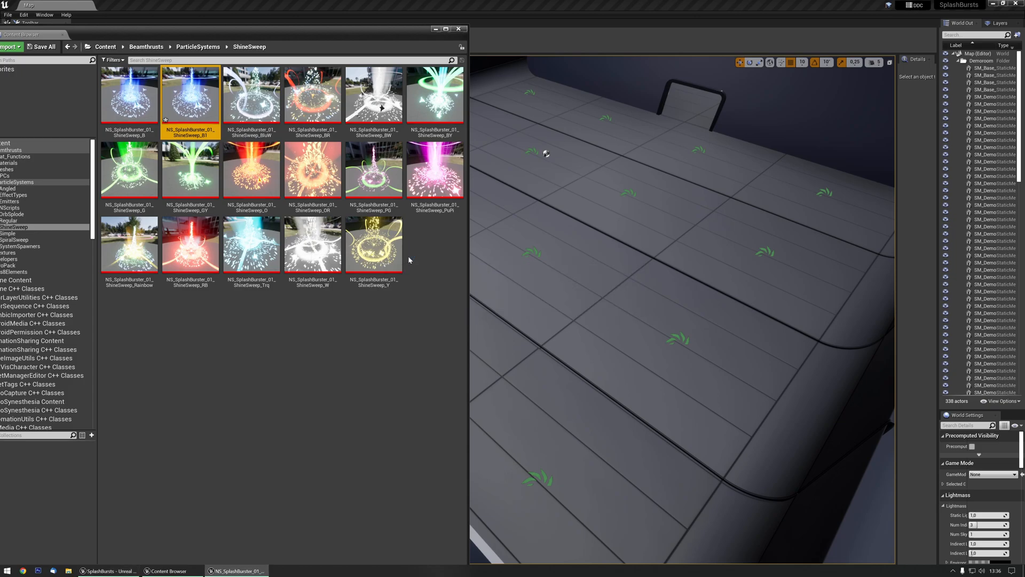
Step: Open NS_SplashBurster_01_ShineSweep_B1 and select its Curve_Color system parameter
double_click(190, 95)
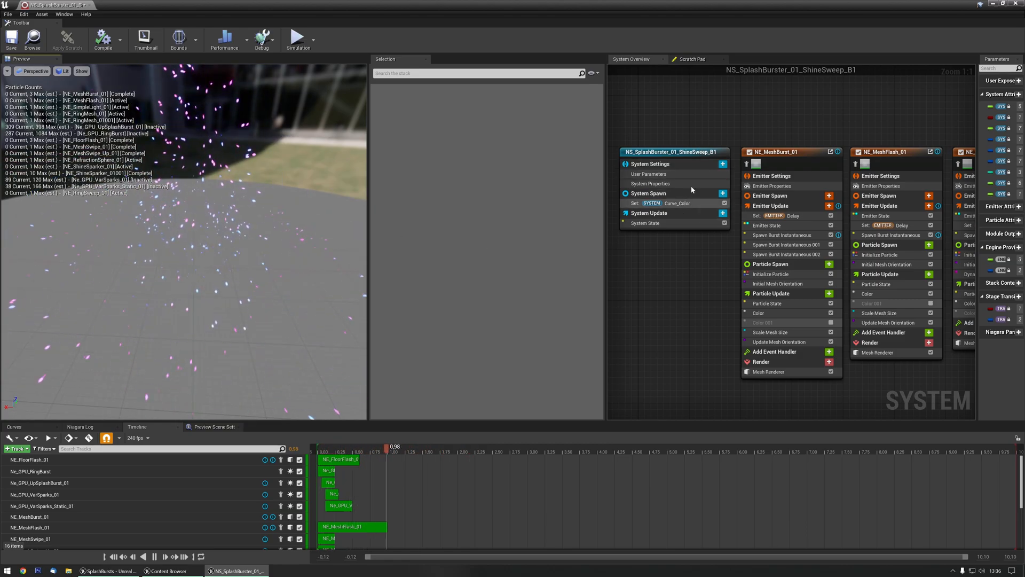
click(660, 203)
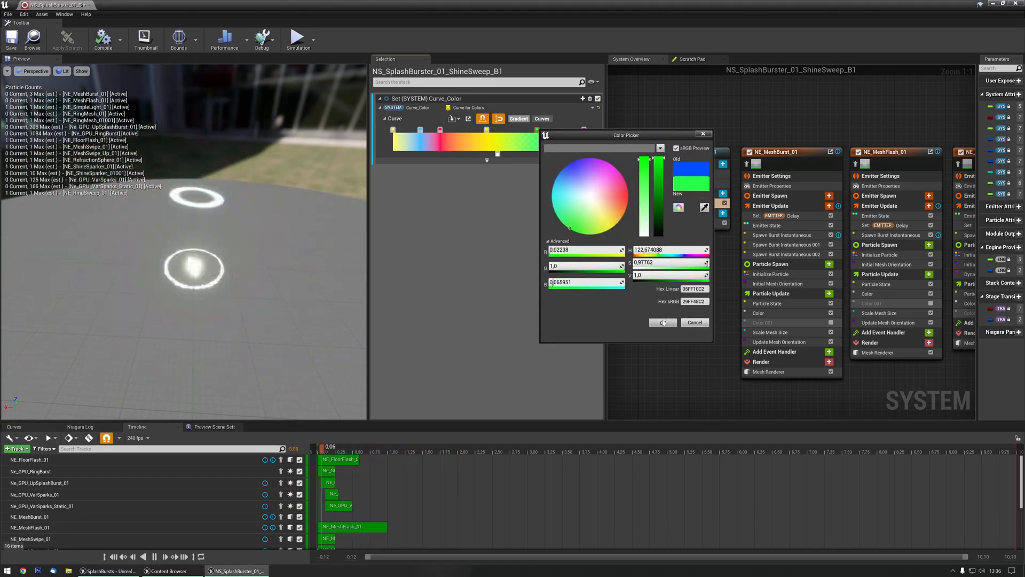
Step: Confirm the green colour for the Curve_Color gradient stop
click(662, 321)
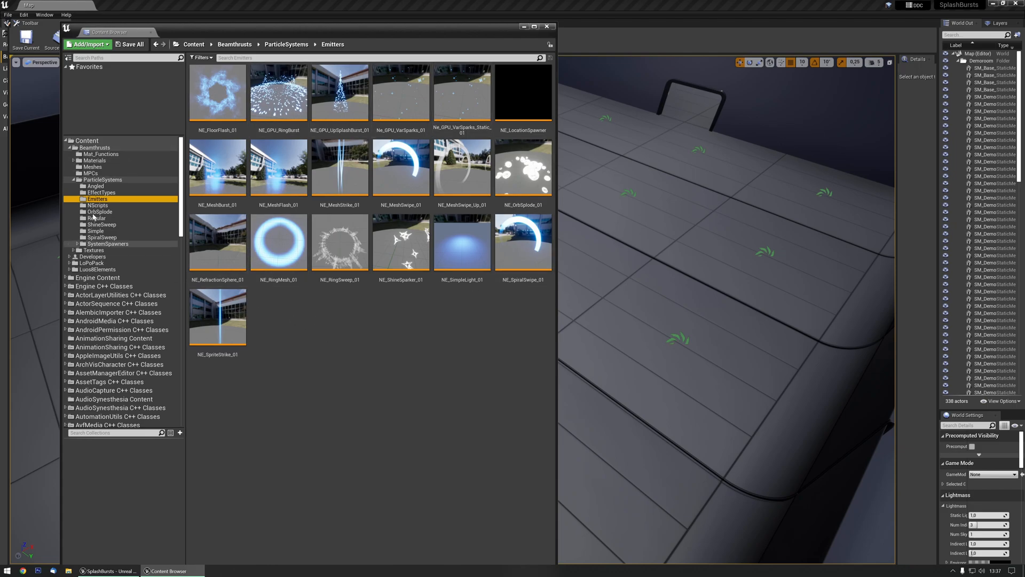
Step: Create NewNiagaraSystem in the ParticleSystems folder and open it in the Niagara editor
click(102, 180)
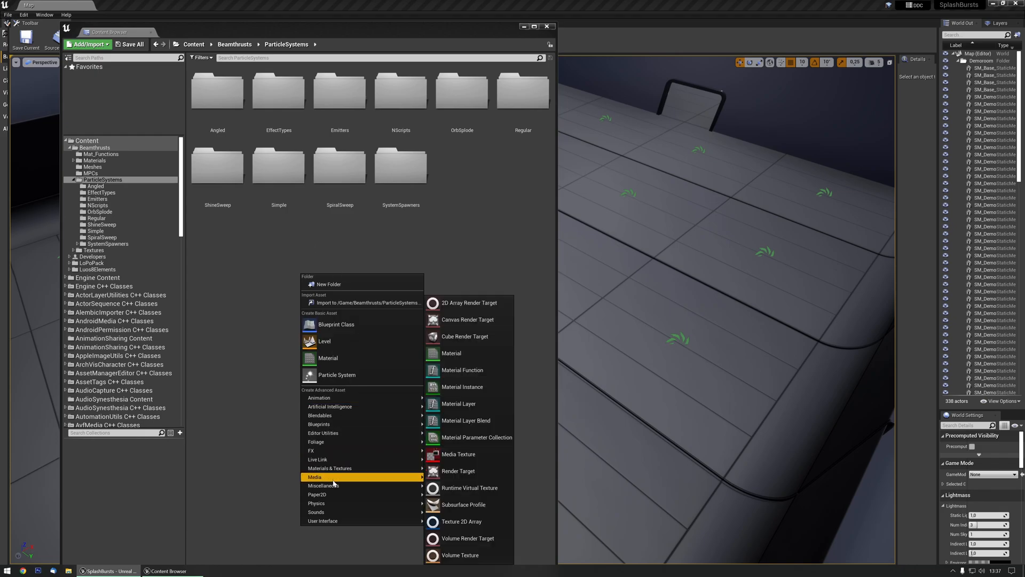
mouse_move(356, 415)
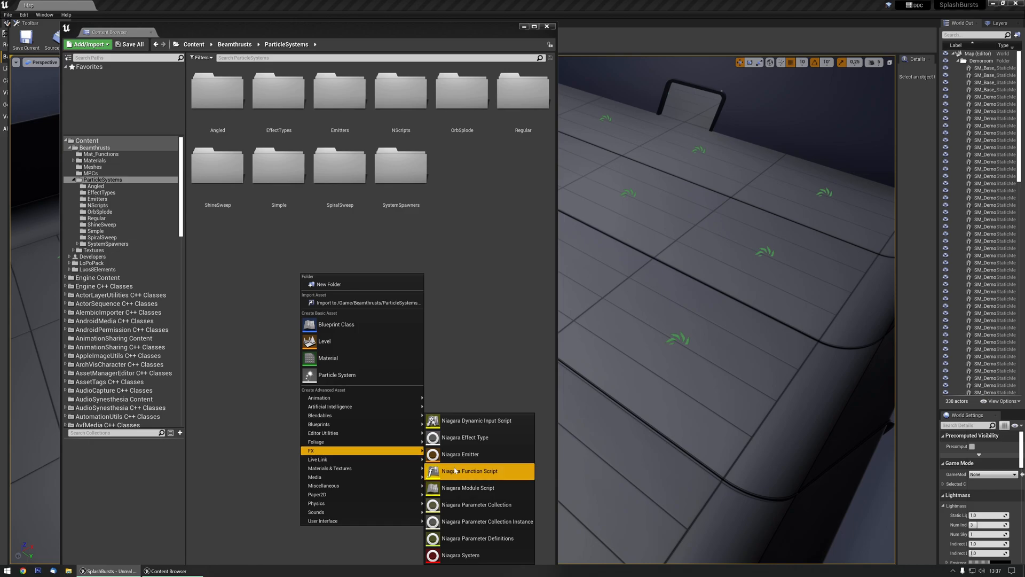
click(474, 547)
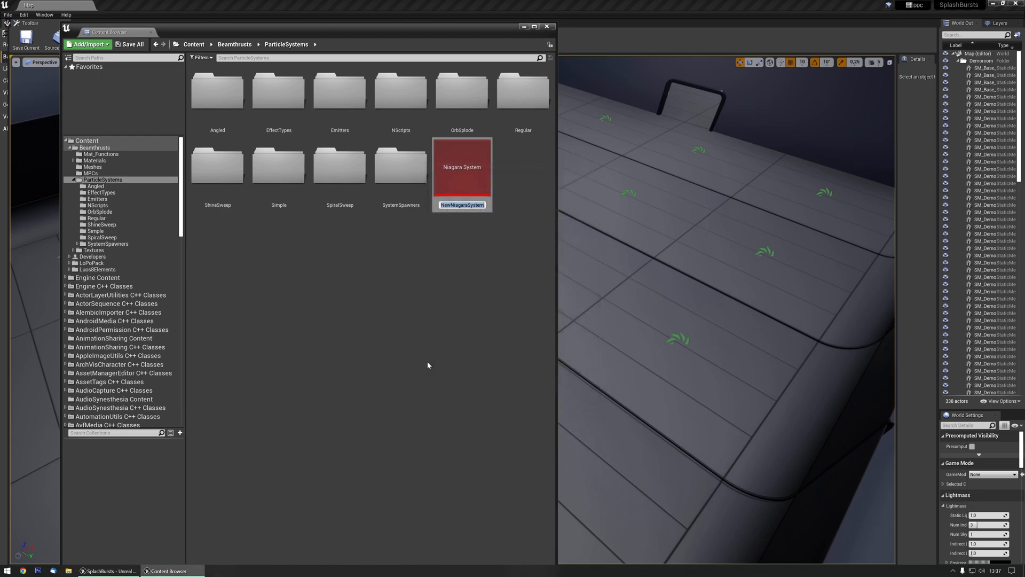
double_click(462, 164)
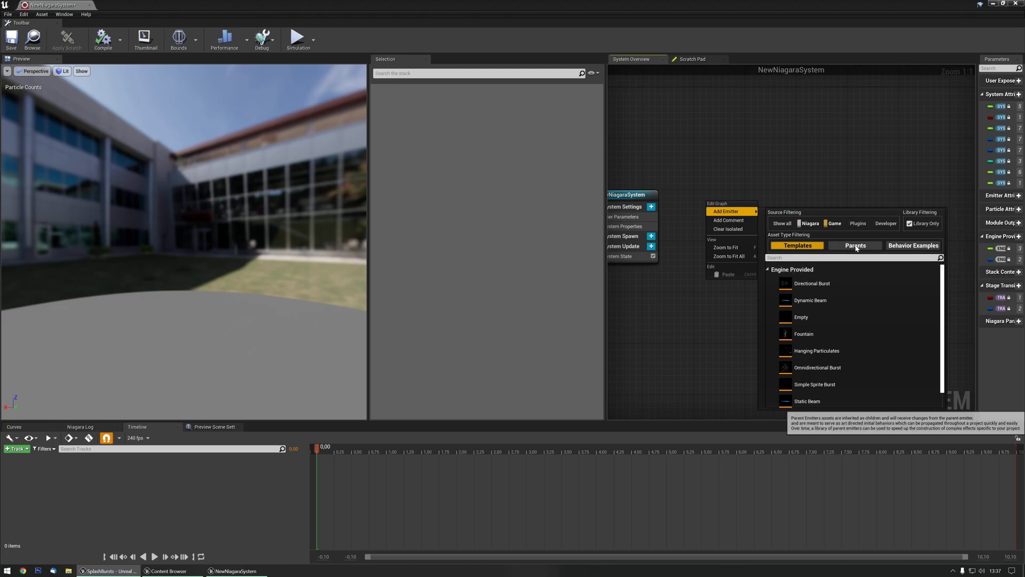
Step: Add the Ne_GPU_RingBurst parent emitter, then browse back to the ShineSweep folder
click(854, 245)
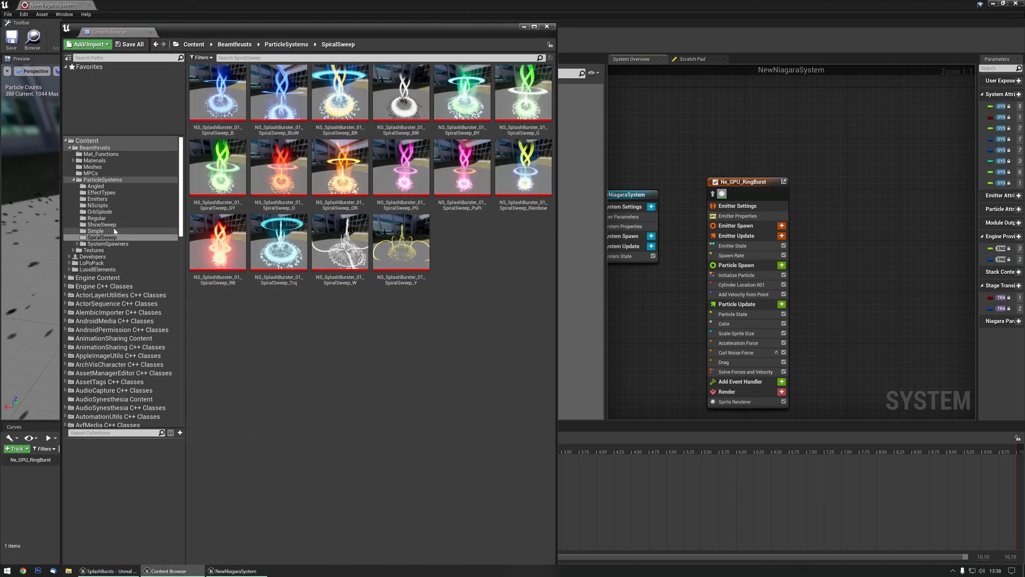
click(101, 223)
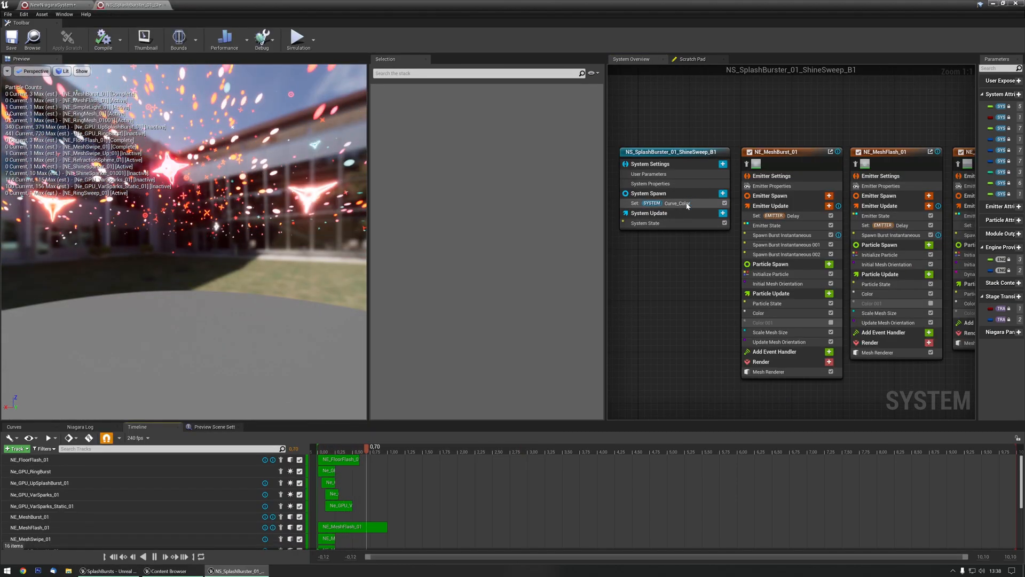
Step: Inspect ShineSweep_B1's Curve_Color options, then select System Spawn in NewNiagaraSystem
click(661, 203)
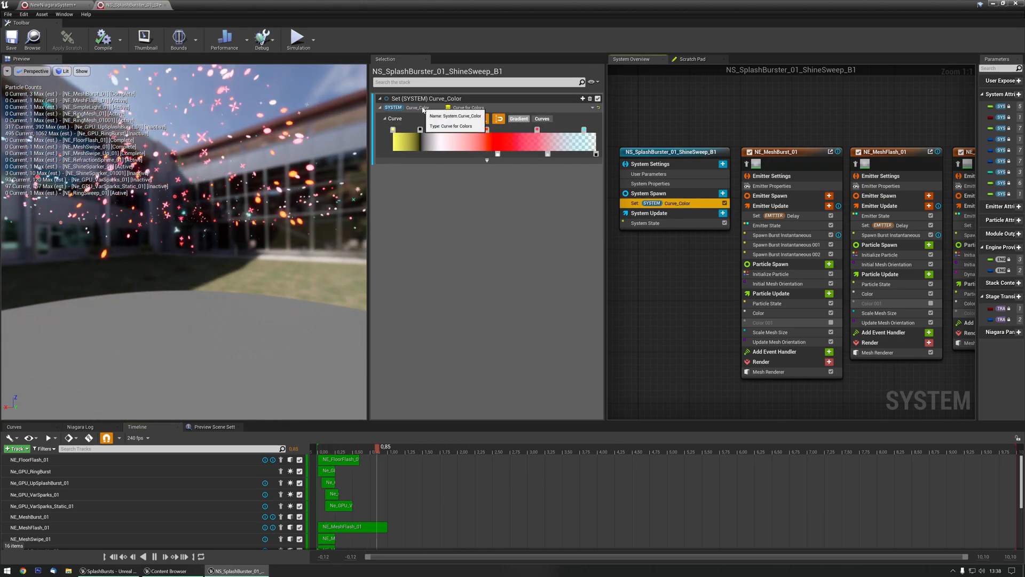
right_click(654, 203)
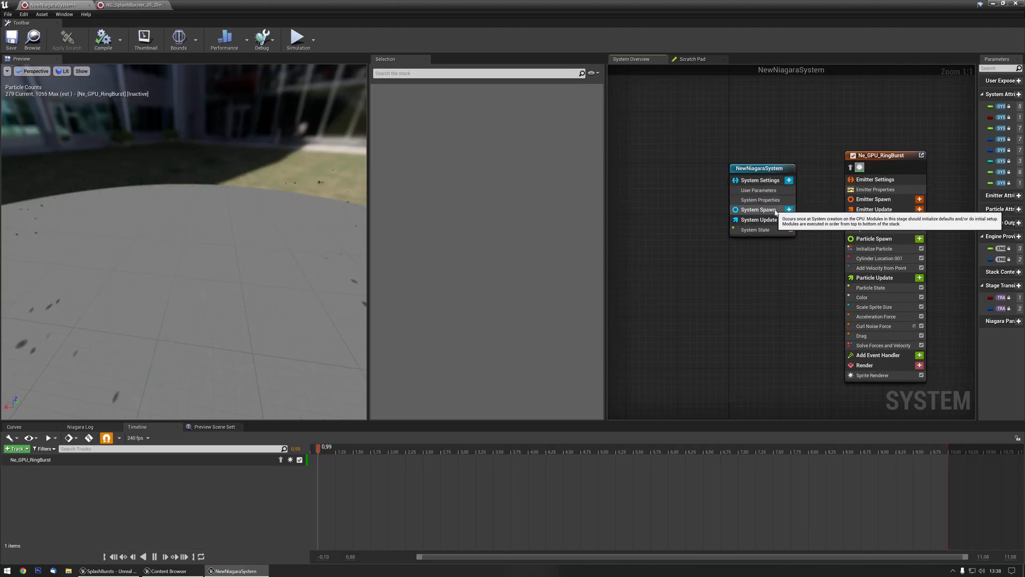
click(757, 209)
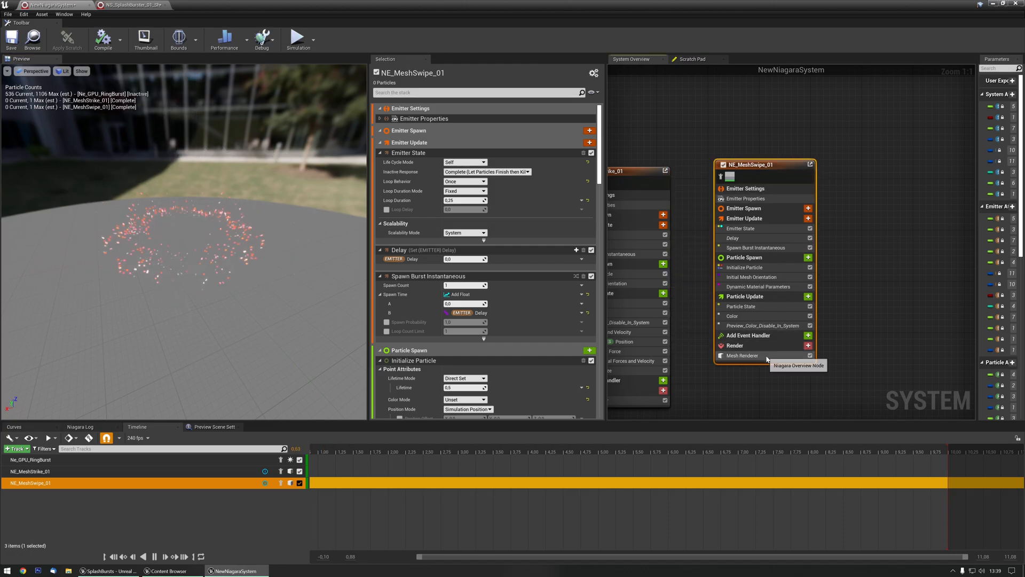
Step: Browse replacement static meshes for NE_MeshSwipe_01's Mesh Renderer
click(743, 355)
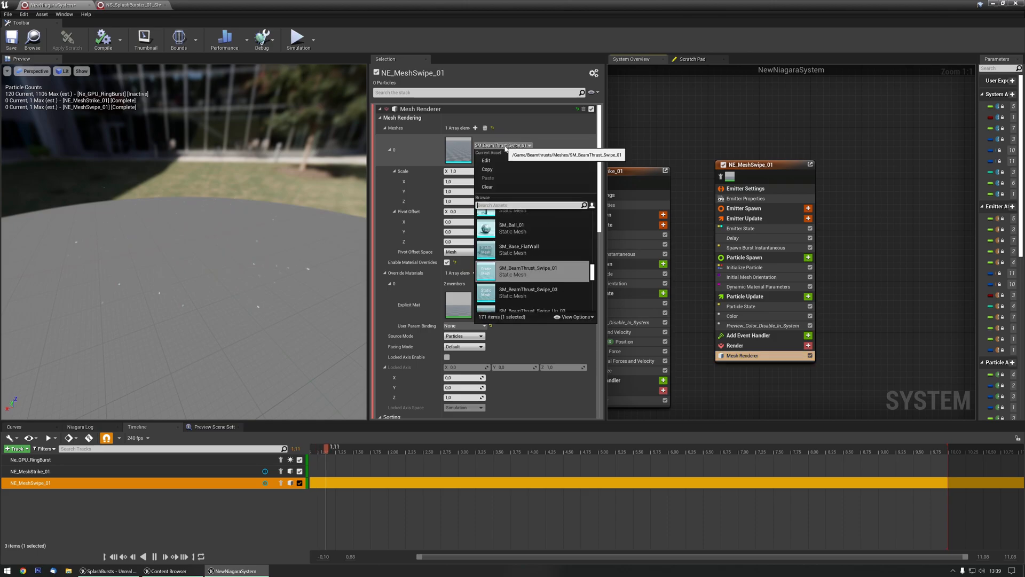